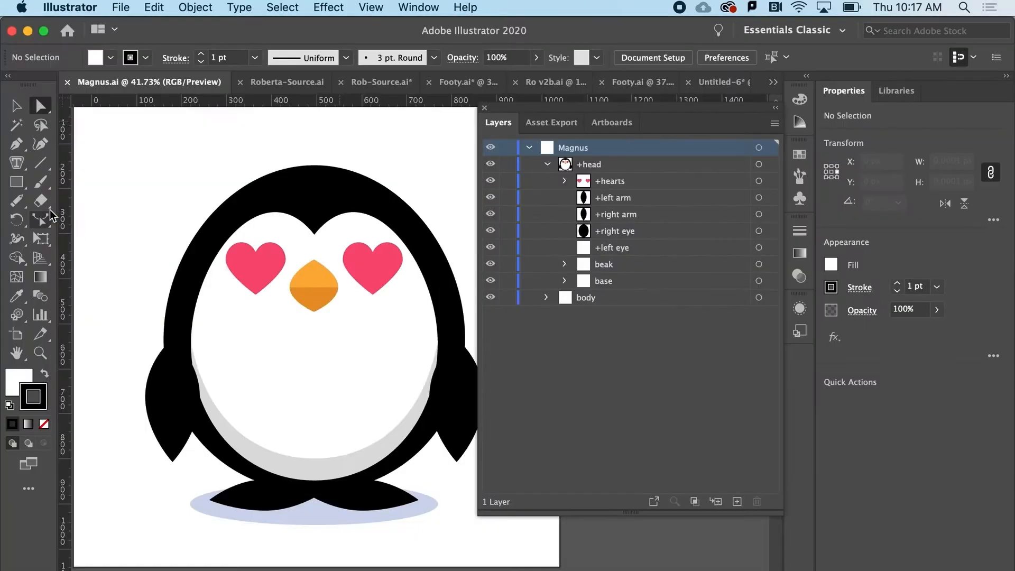
pyautogui.moveTo(52, 216)
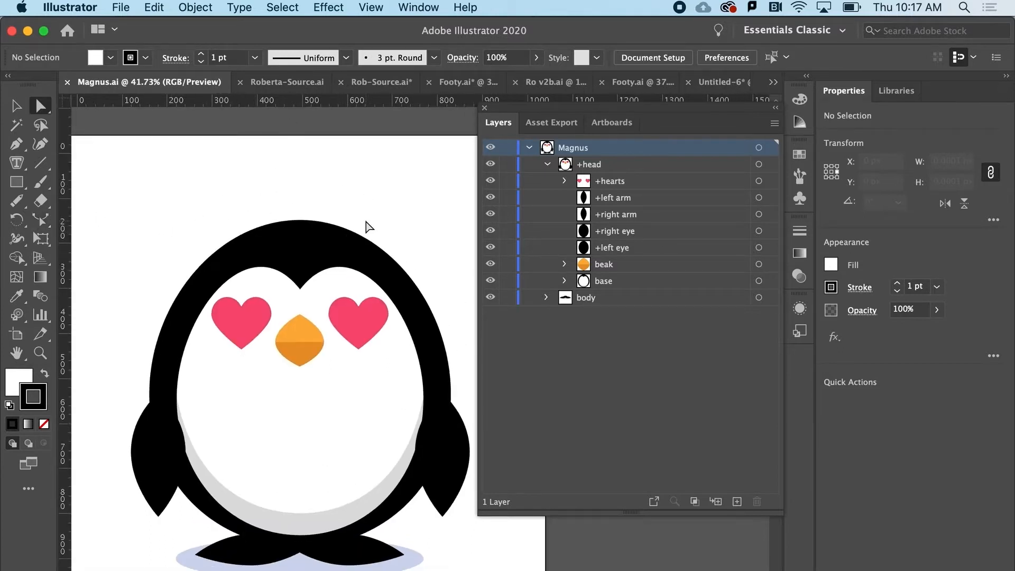
pyautogui.moveTo(207, 226)
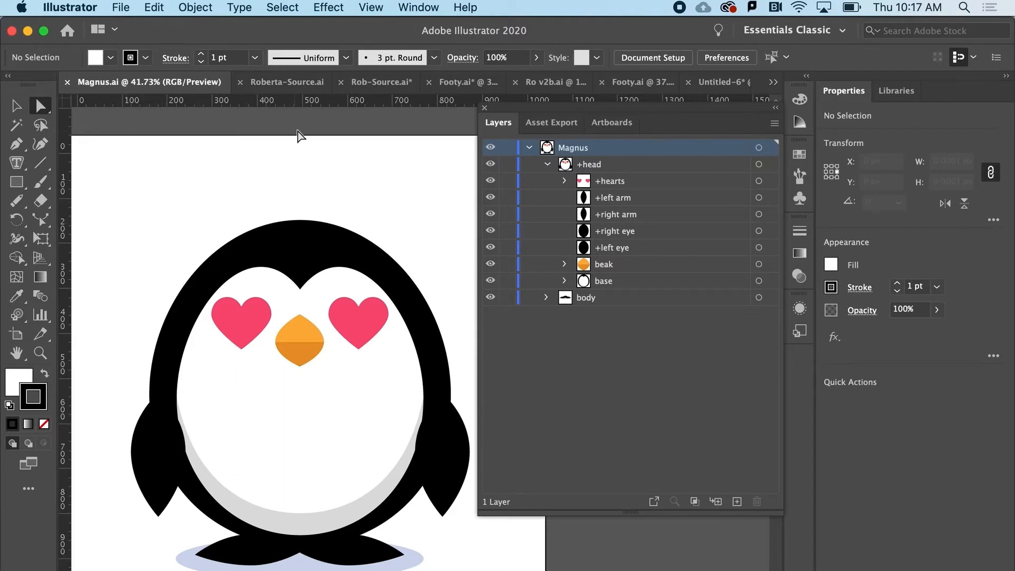
pyautogui.moveTo(170, 279)
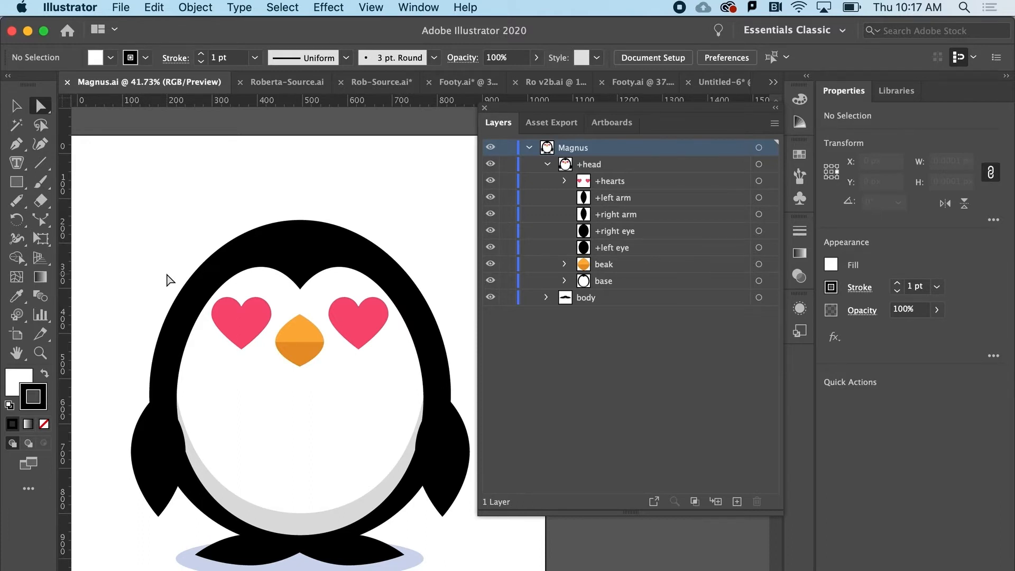
pyautogui.moveTo(16, 144)
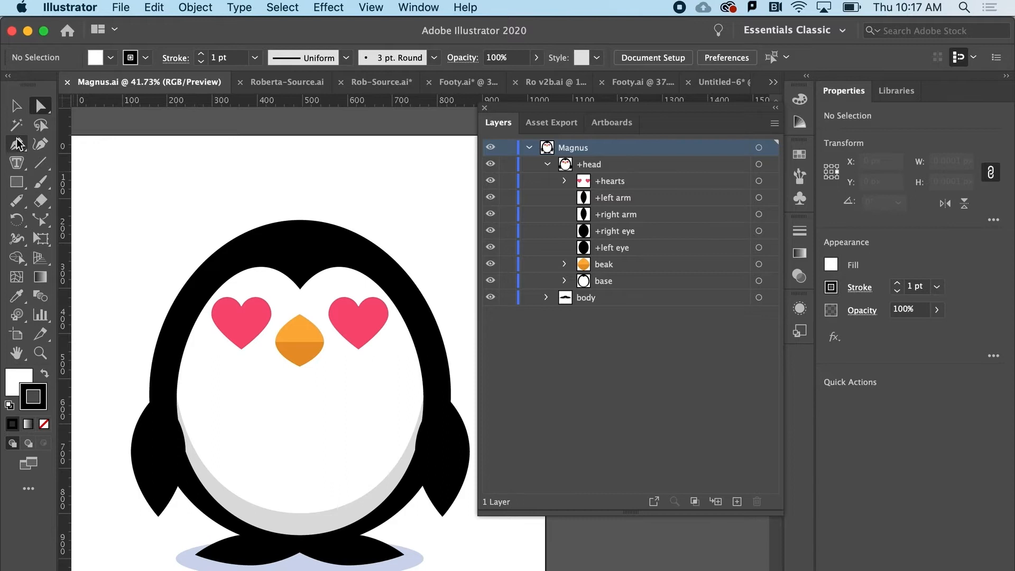
pyautogui.moveTo(16, 144)
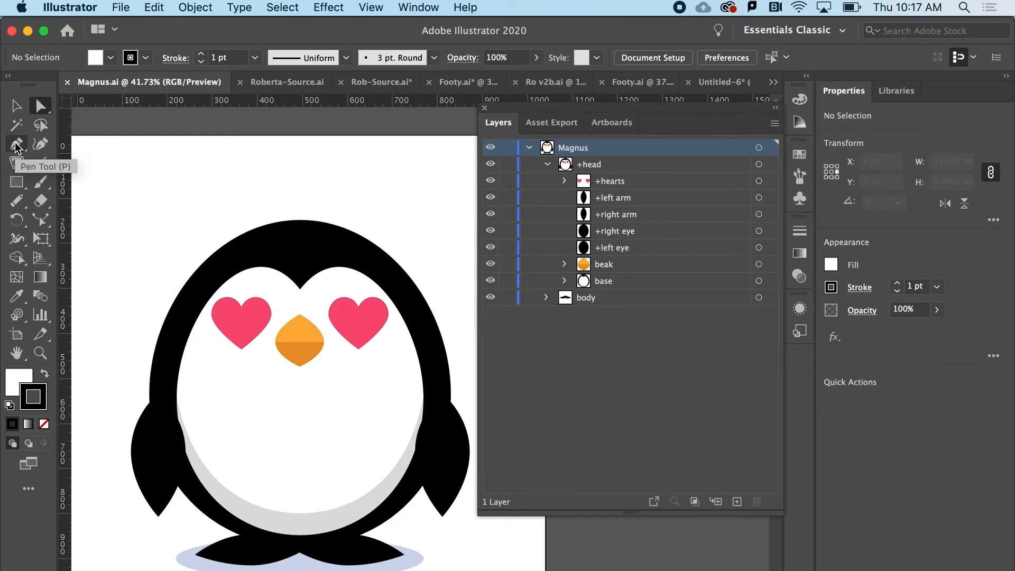
# Step: Draw the exclamation point's slanted bar and dot with the Pen tool and fill it solid black
pyautogui.click(16, 143)
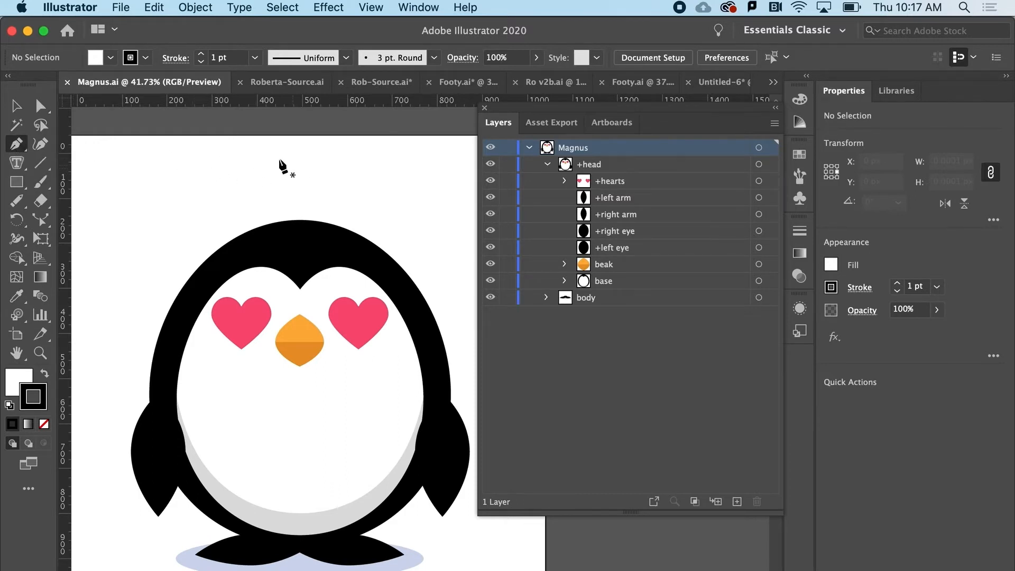
pyautogui.moveTo(298, 173)
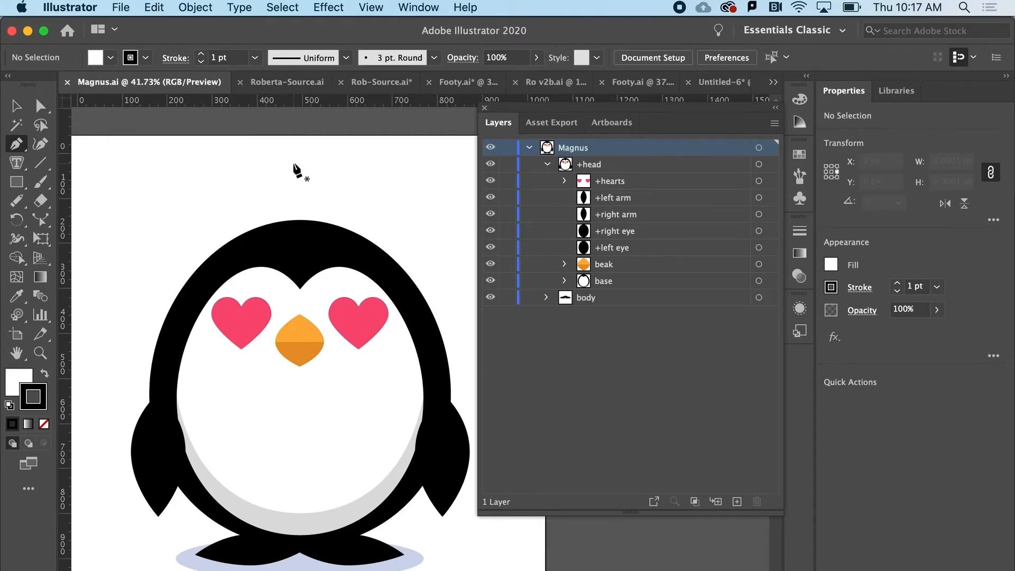
pyautogui.moveTo(263, 204)
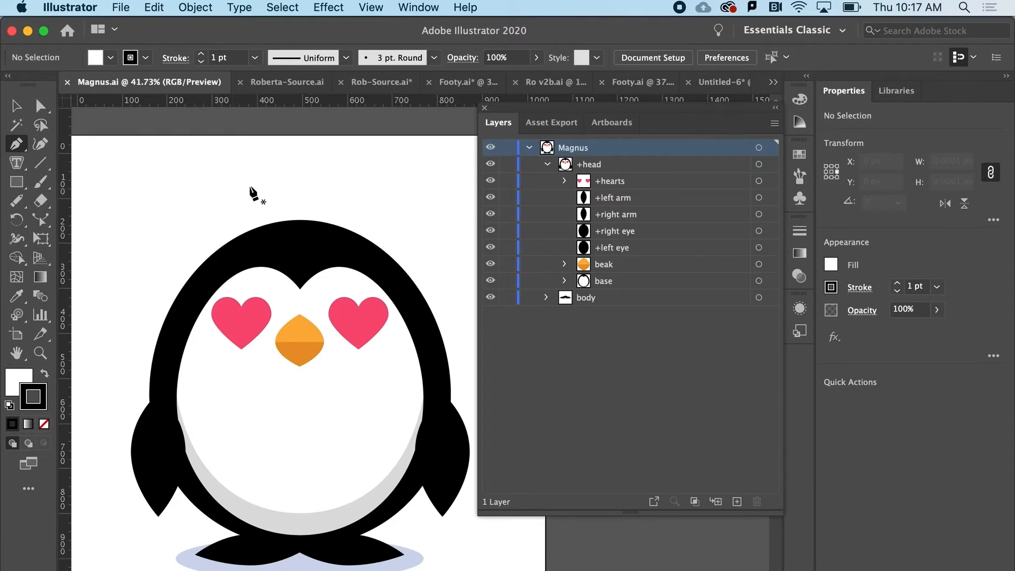
pyautogui.moveTo(224, 176)
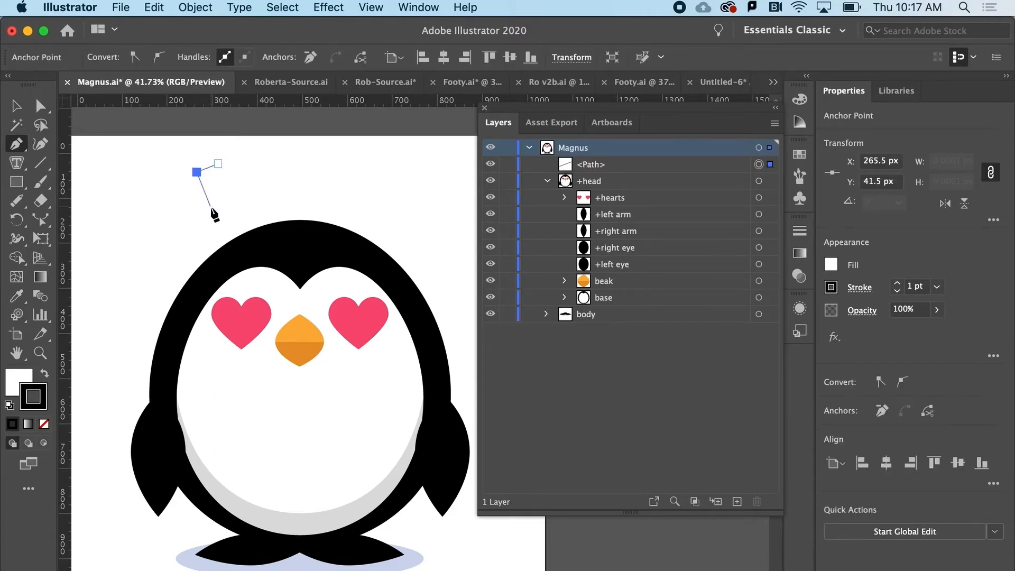
pyautogui.moveTo(197, 172); pyautogui.dragTo(217, 208)
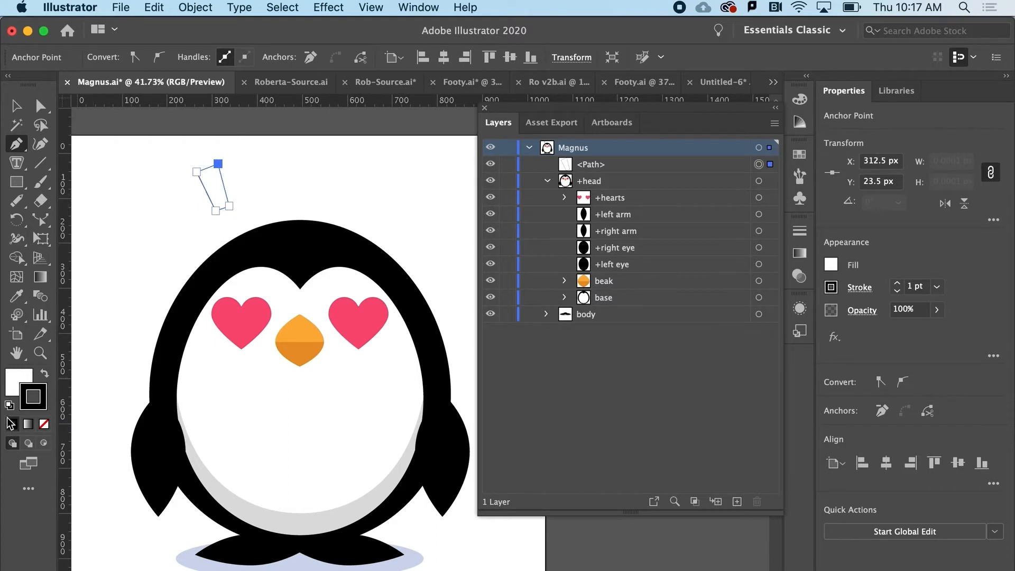
pyautogui.moveTo(18, 378)
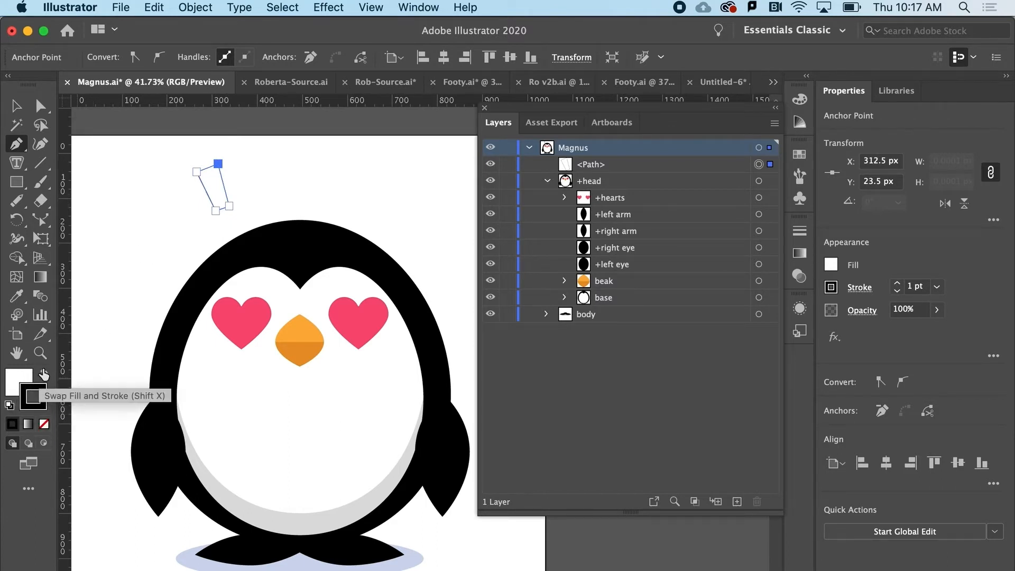
pyautogui.click(44, 374)
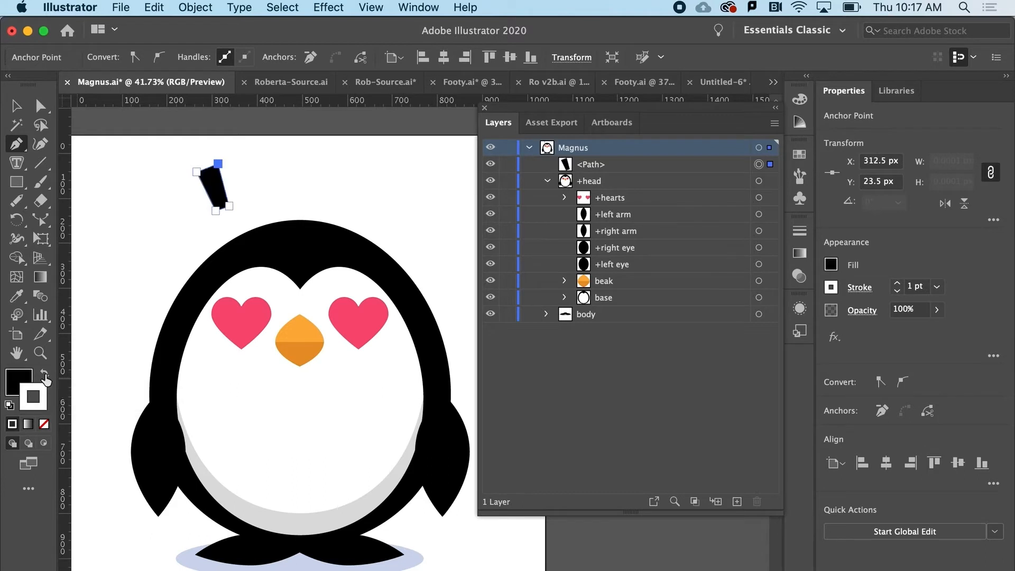
pyautogui.moveTo(43, 394)
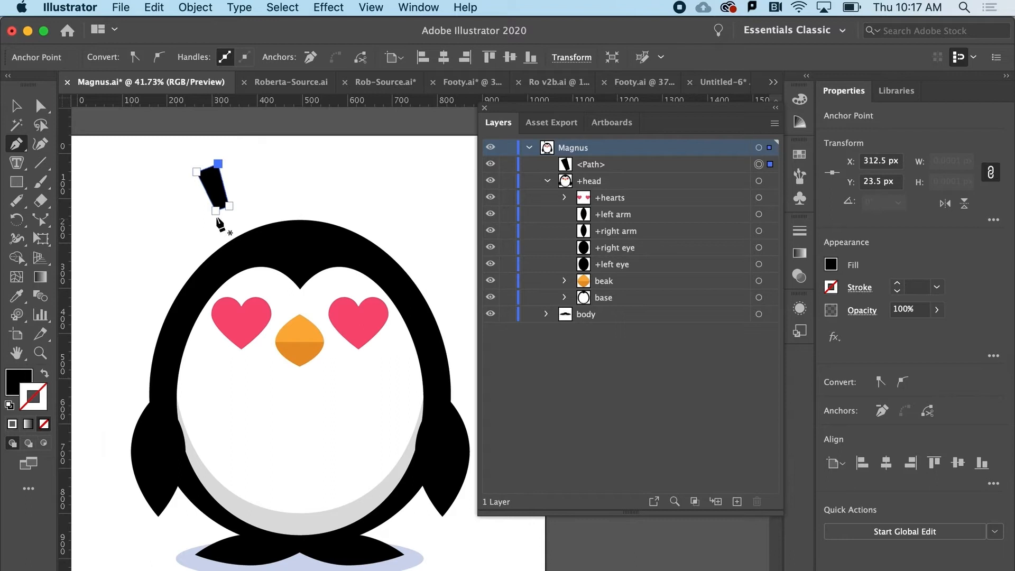
pyautogui.moveTo(236, 230)
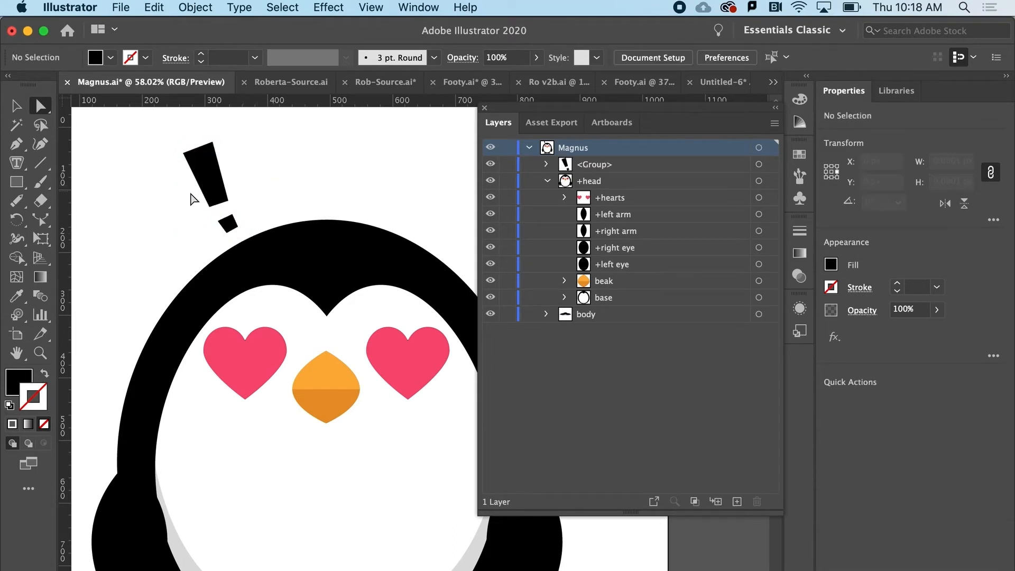
pyautogui.moveTo(184, 216)
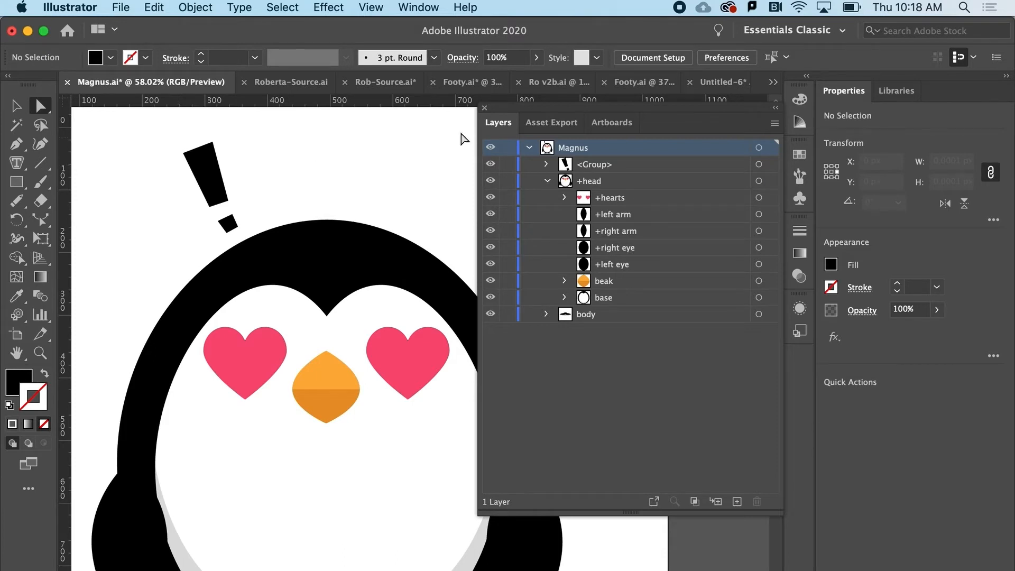
# Step: Rename the exclamation point group to 'wow' in the Layers panel
pyautogui.doubleClick(594, 164)
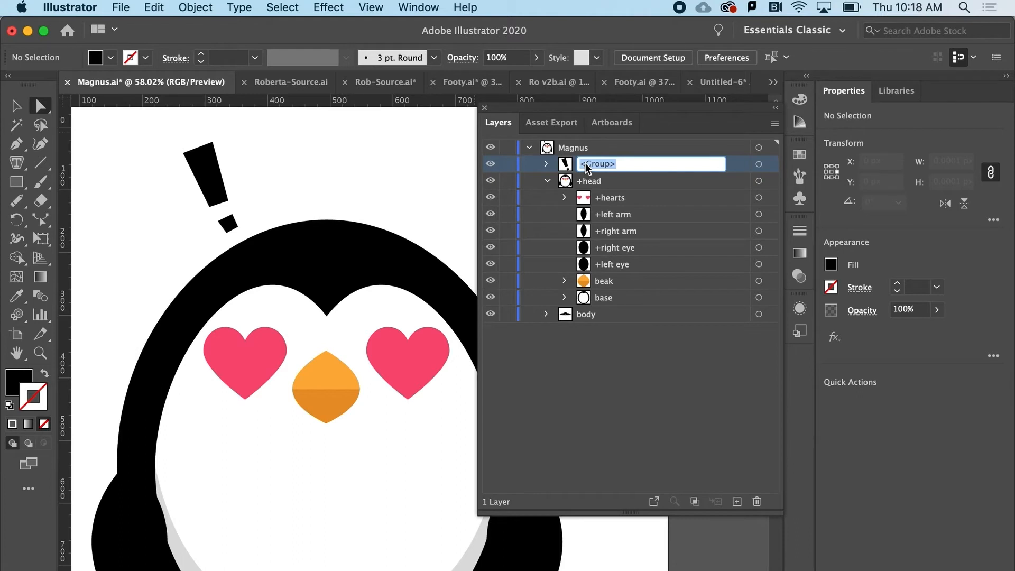
pyautogui.write('wow')
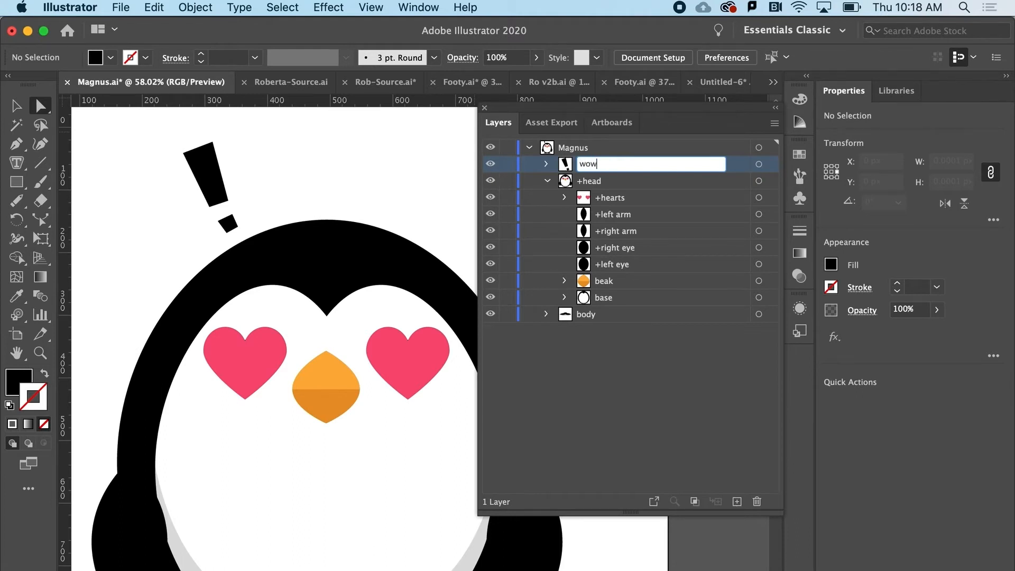
pyautogui.click(589, 180)
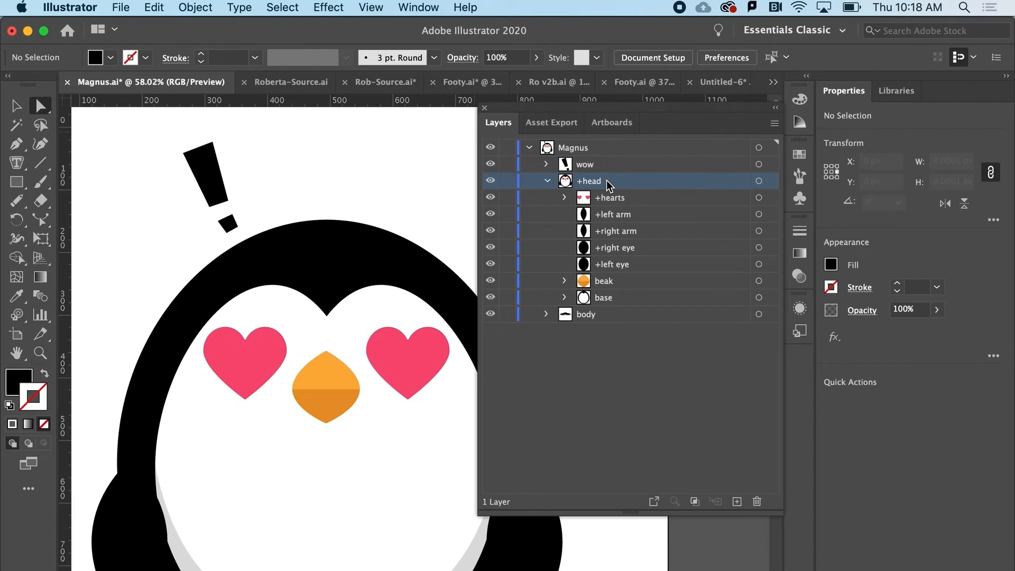
pyautogui.moveTo(546, 241)
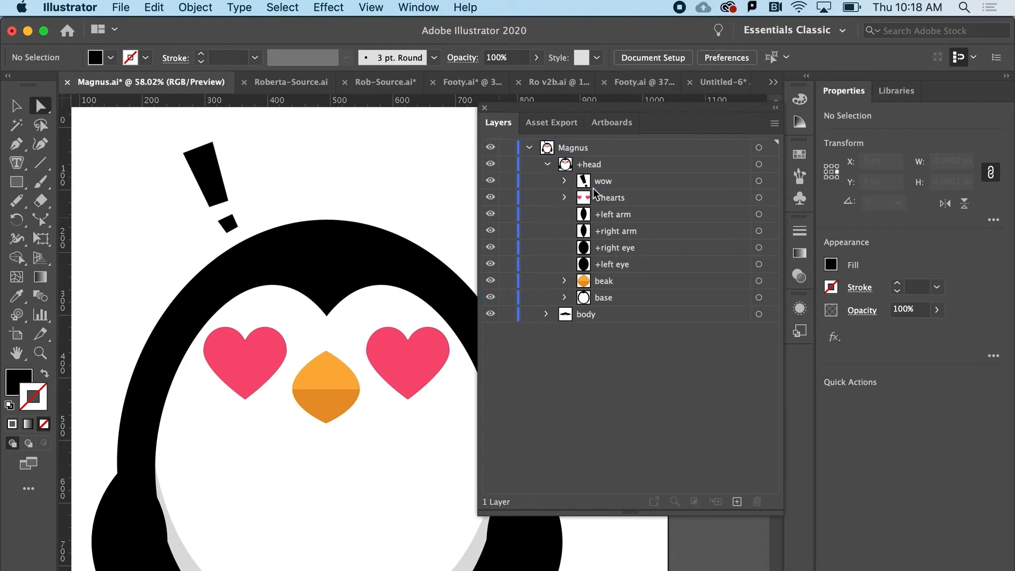
pyautogui.moveTo(601, 188)
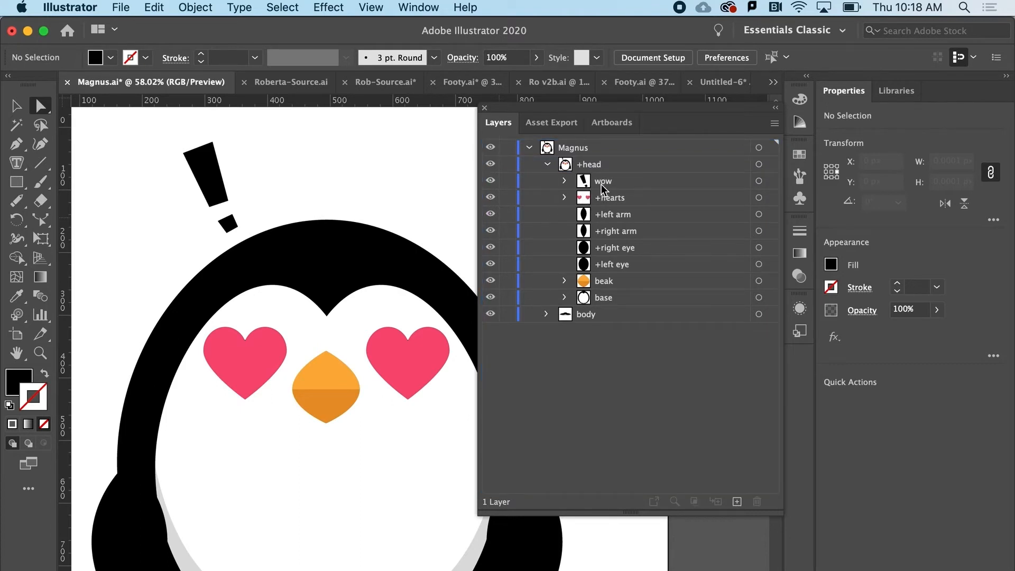
pyautogui.moveTo(580, 196)
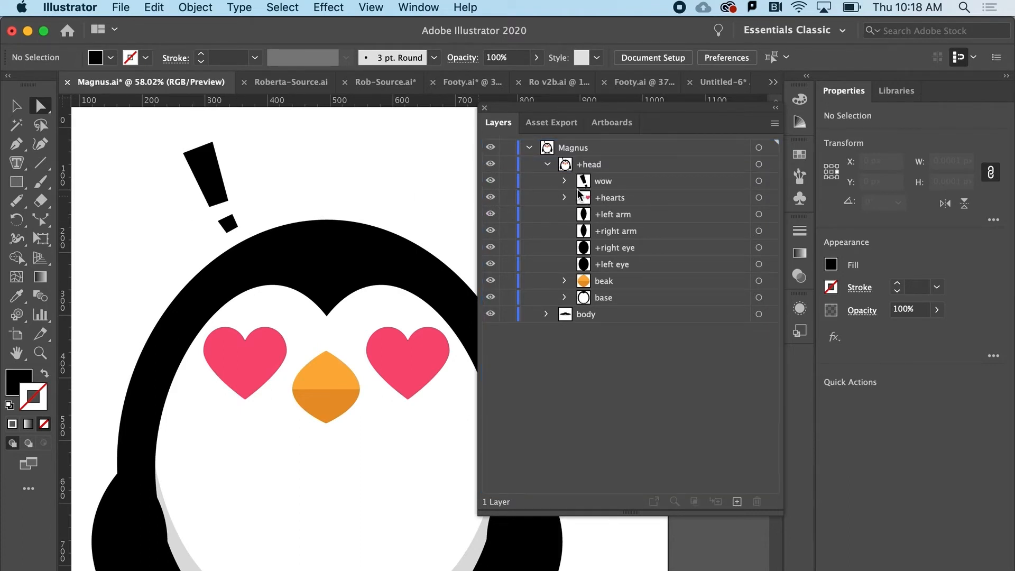
# Step: Rename the layer to '+wow' and hide the +wow and +hearts artwork so plain eyes show
pyautogui.doubleClick(604, 181)
pyautogui.write('+')
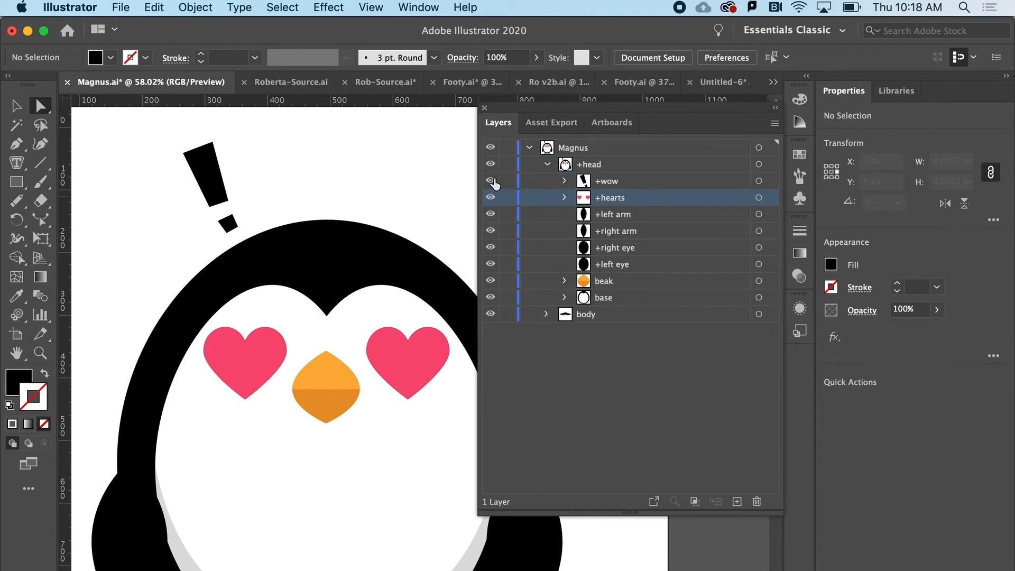
pyautogui.click(491, 181)
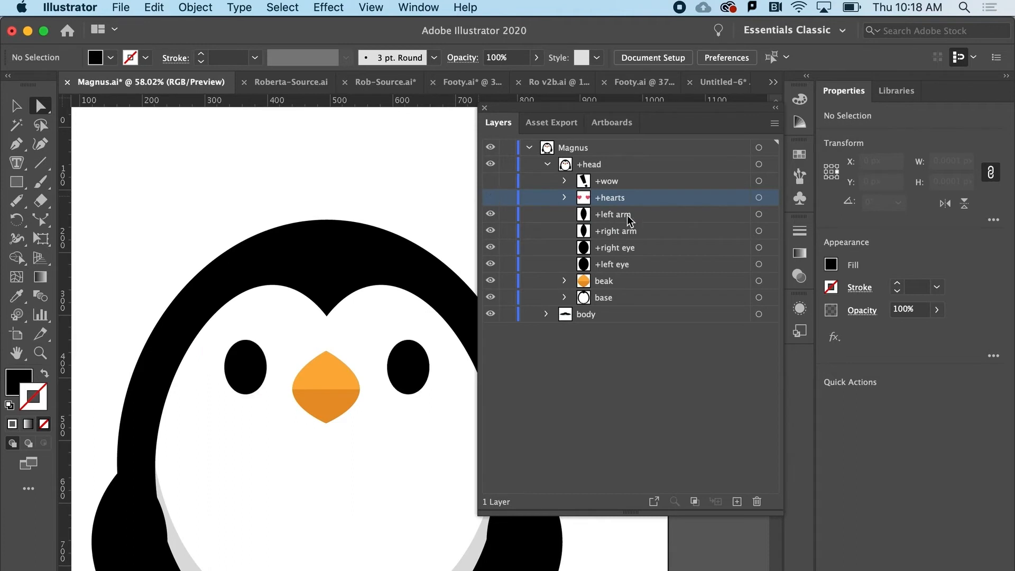
pyautogui.moveTo(488, 188)
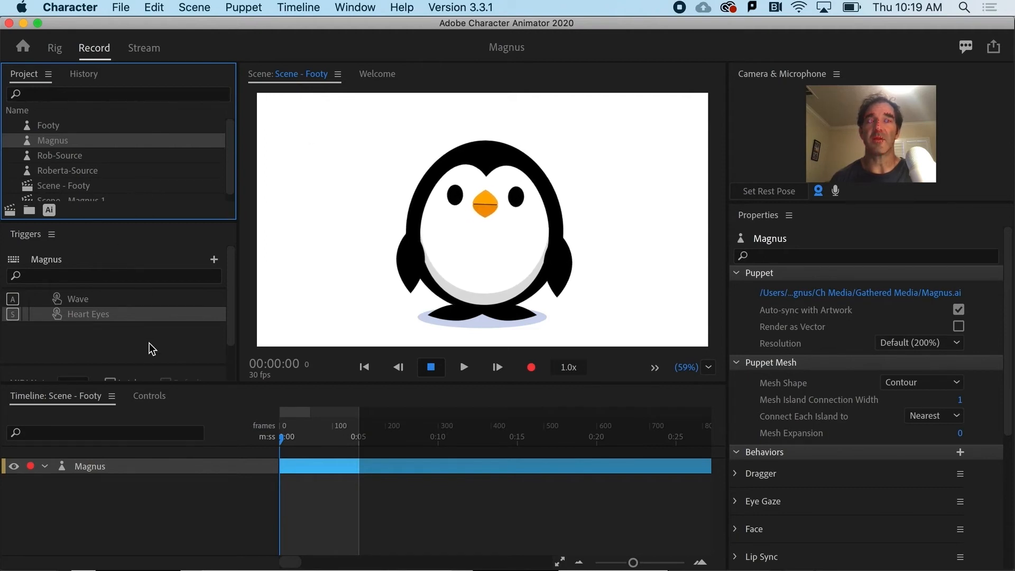
pyautogui.moveTo(213, 264)
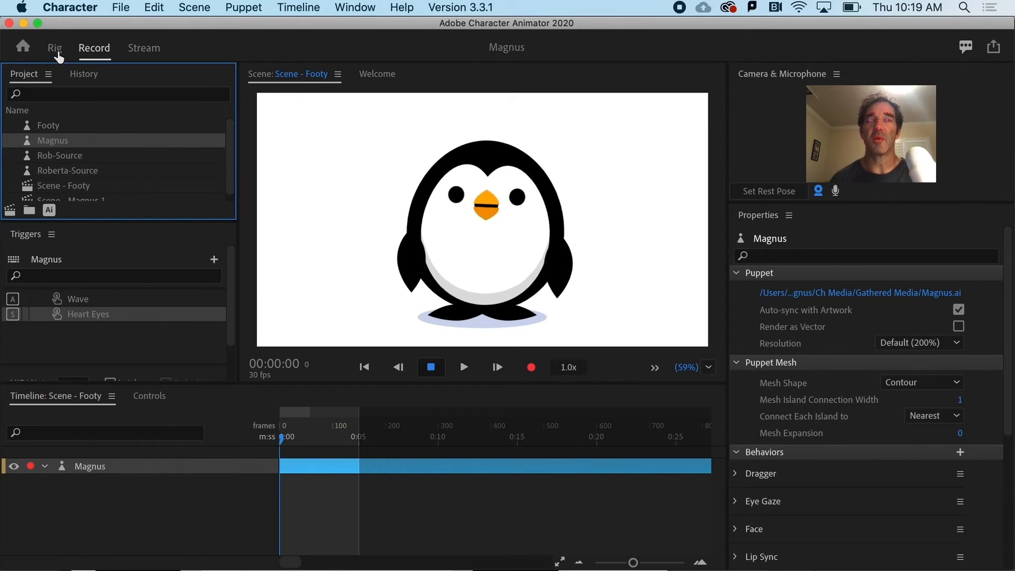
# Step: Switch to the Rig workspace with the Magnus puppet selected
pyautogui.click(54, 47)
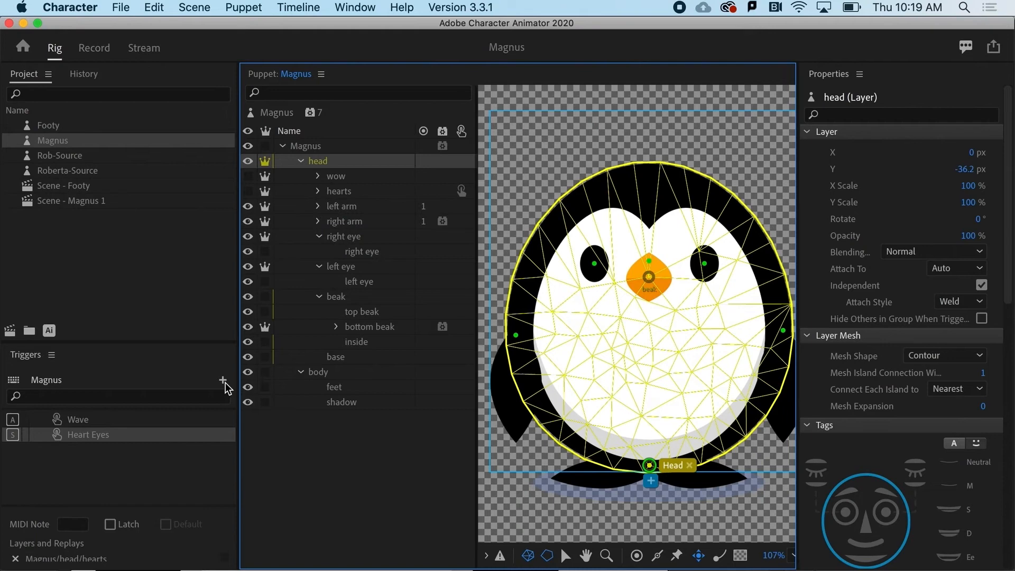
pyautogui.moveTo(223, 381)
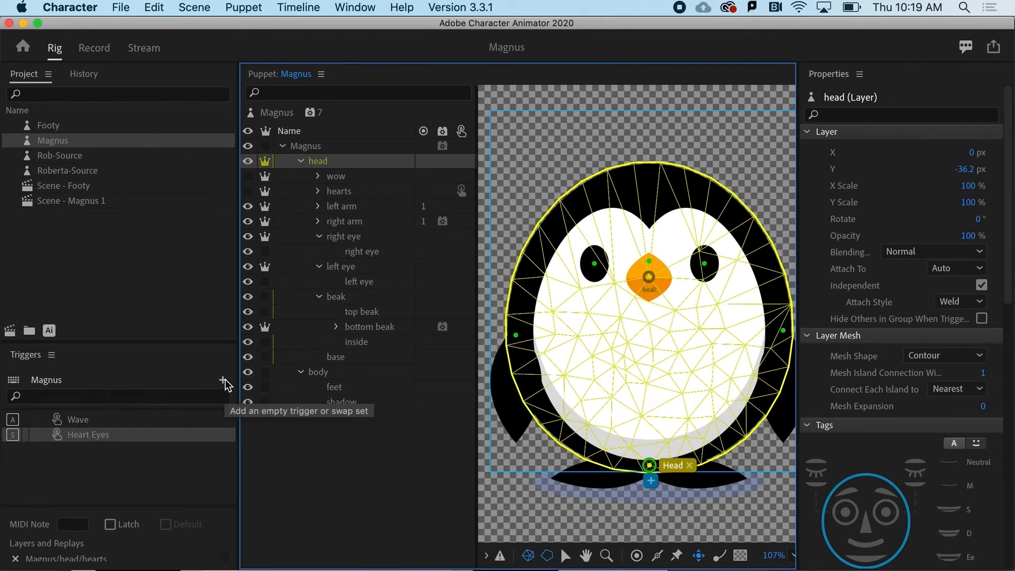
# Step: Create a new empty trigger in the Triggers panel and select the head's wow layer
pyautogui.click(223, 381)
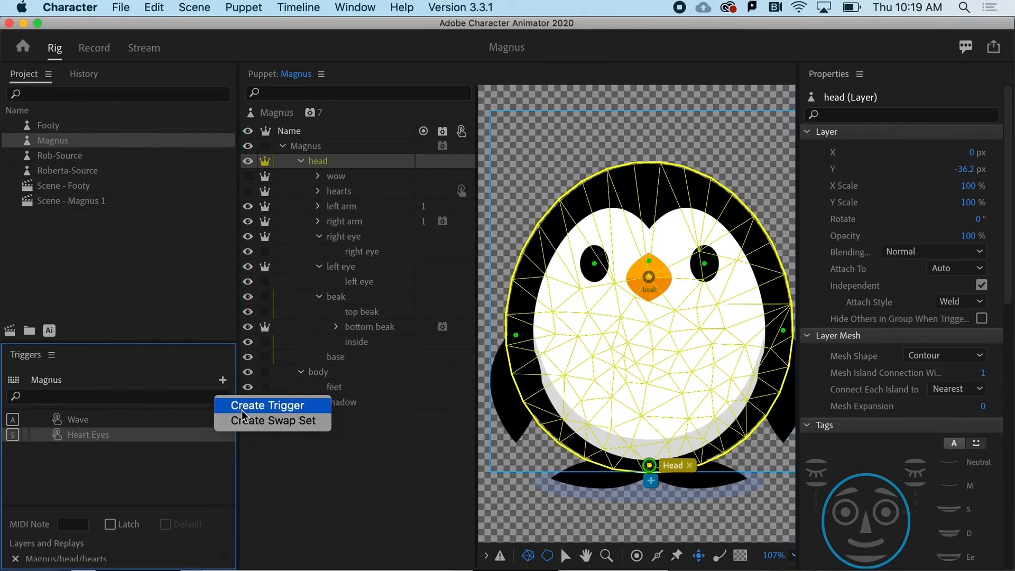
pyautogui.click(267, 405)
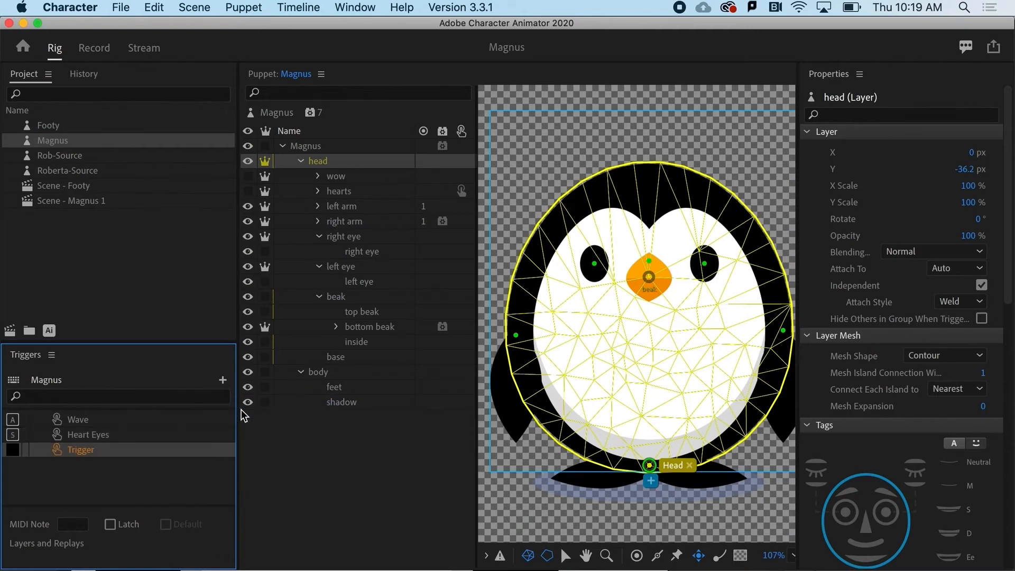
pyautogui.moveTo(78, 453)
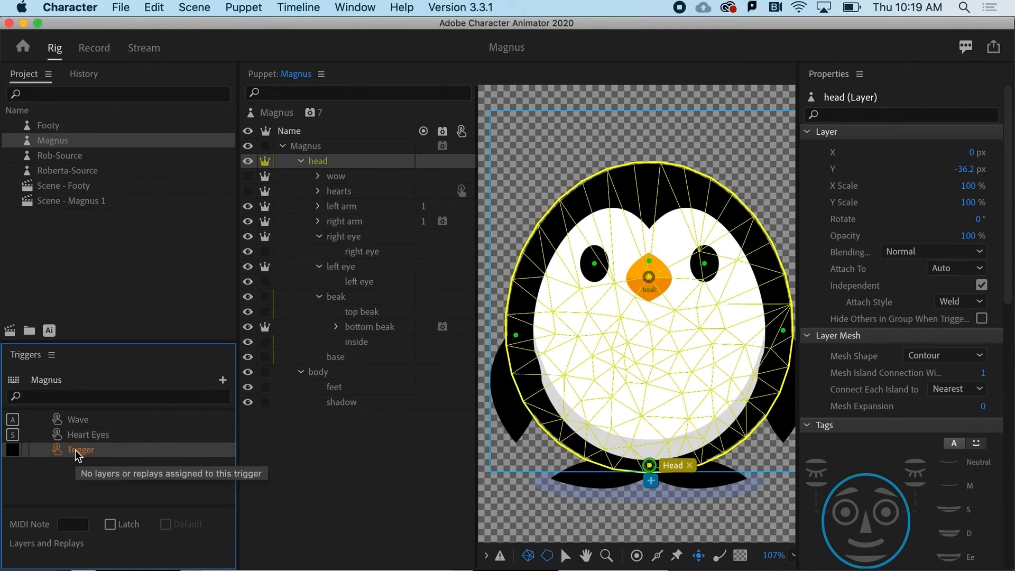
pyautogui.moveTo(316, 207)
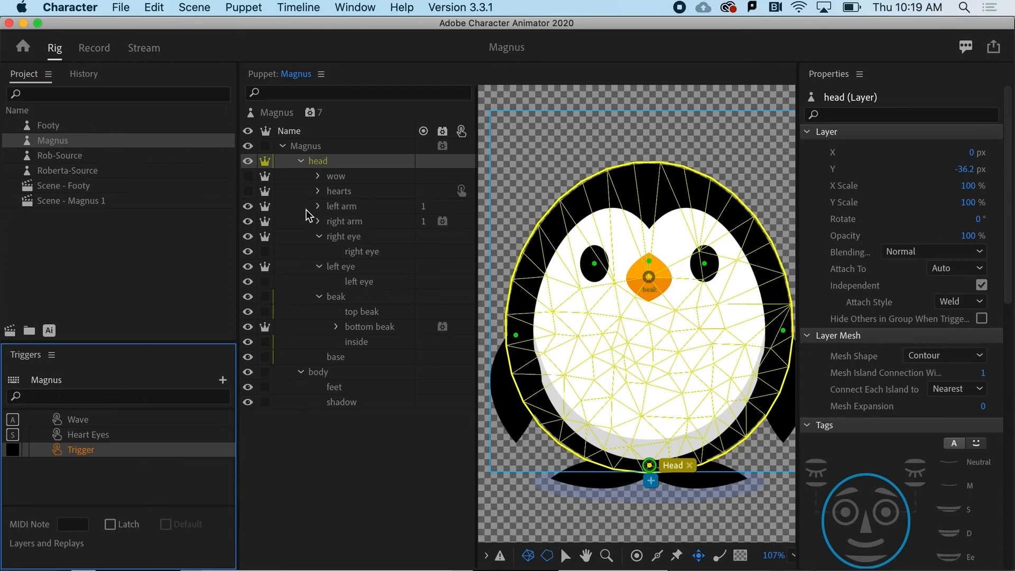
pyautogui.click(336, 176)
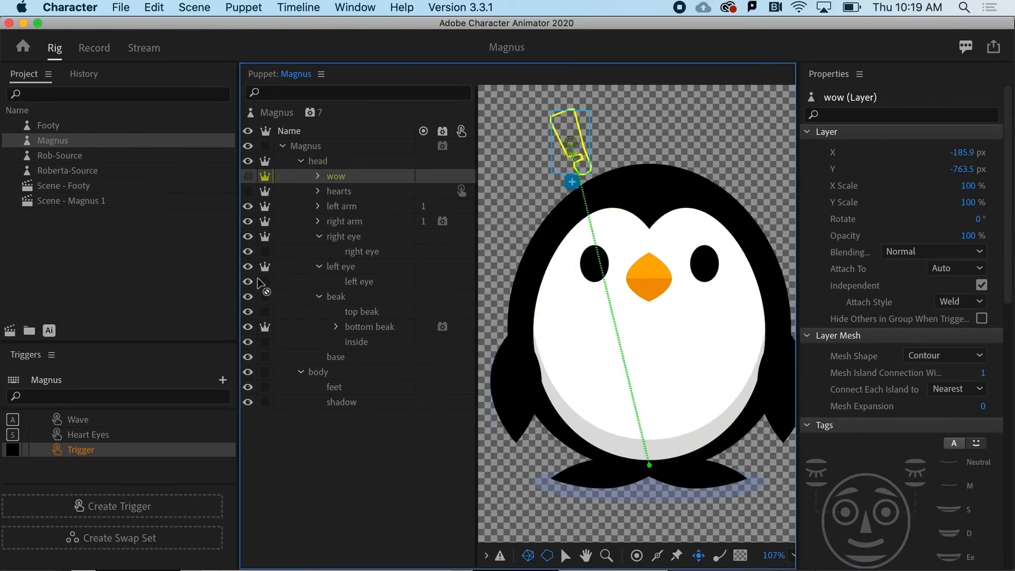
# Step: Assign the wow layer to the new trigger, rename it 'wow' on key D, and return to Record
pyautogui.click(79, 449)
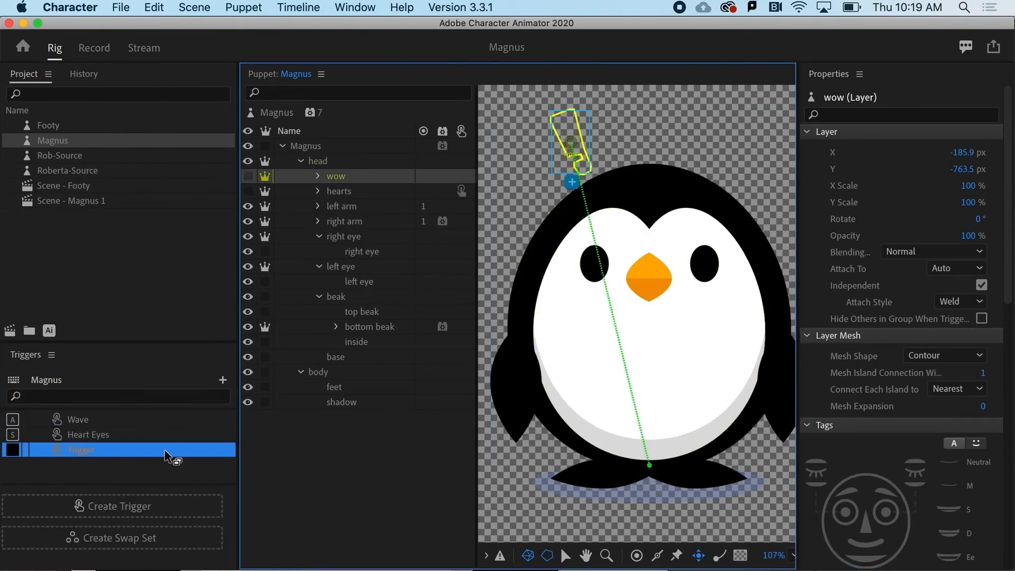
pyautogui.click(81, 449)
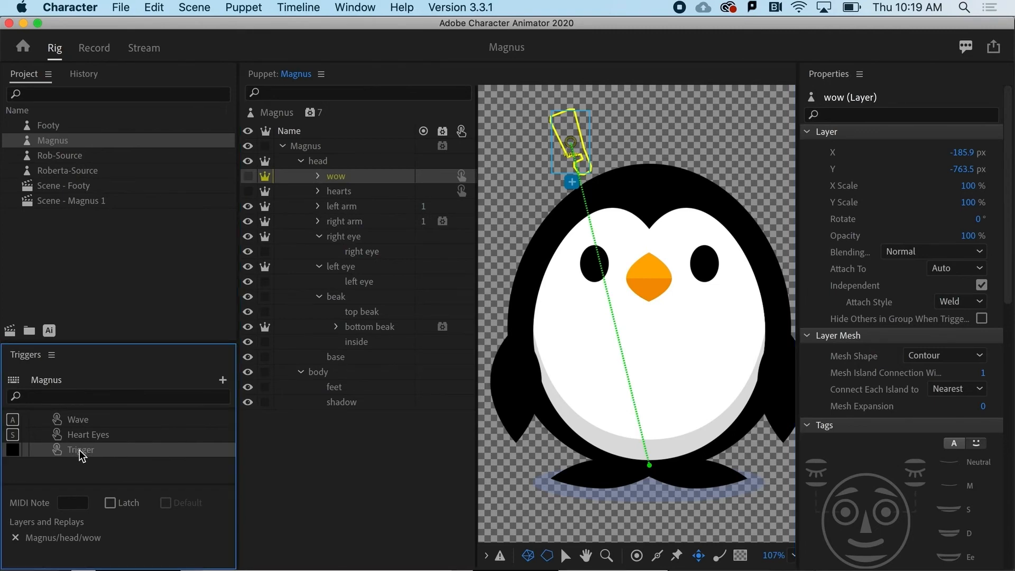
pyautogui.doubleClick(80, 449)
pyautogui.write('wow')
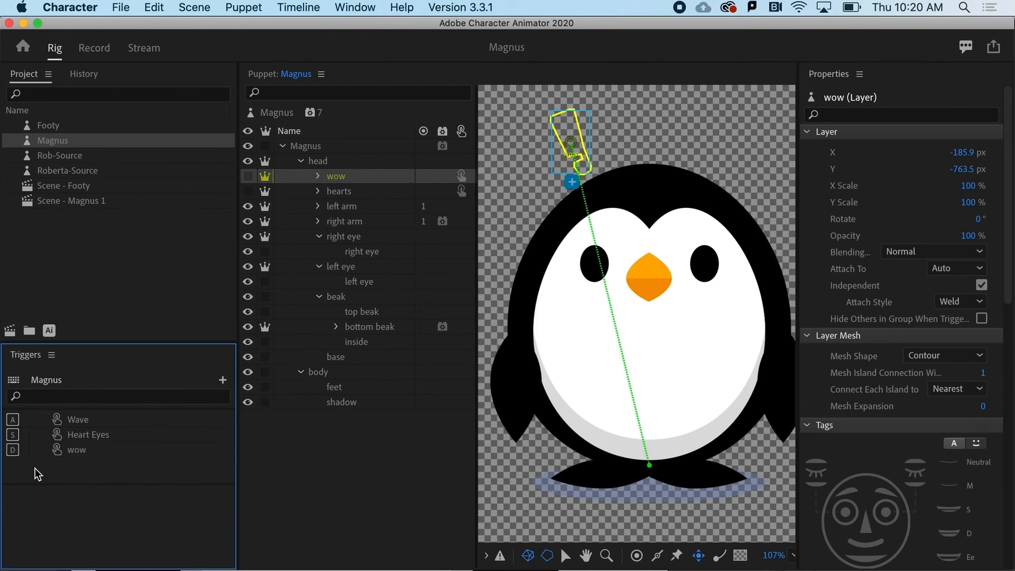
pyautogui.click(94, 47)
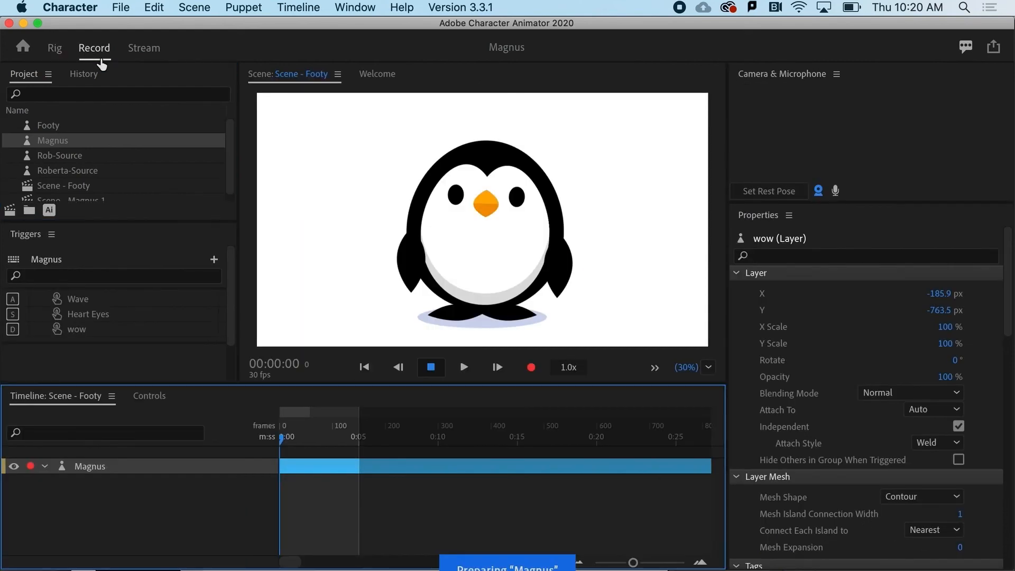